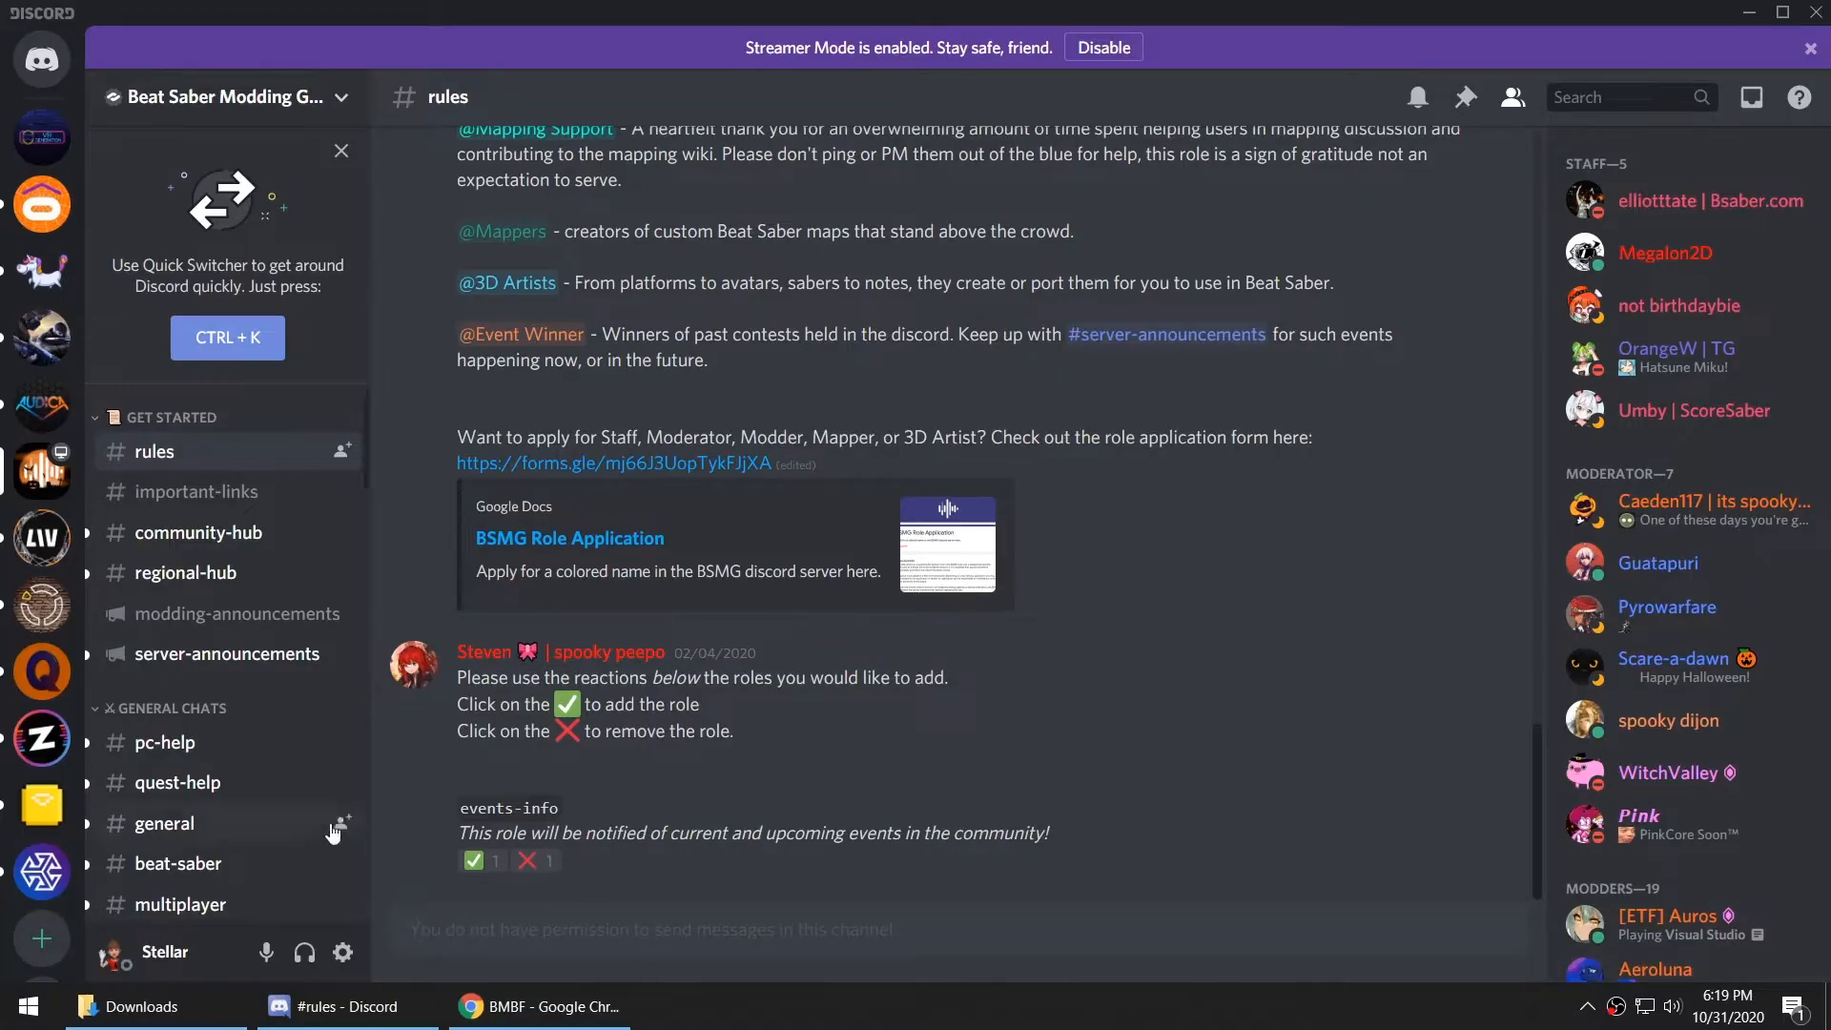
Find the MappingExtensions 0.17.3 post in #quest-mods and download its zip attachment.
scroll(down, 3)
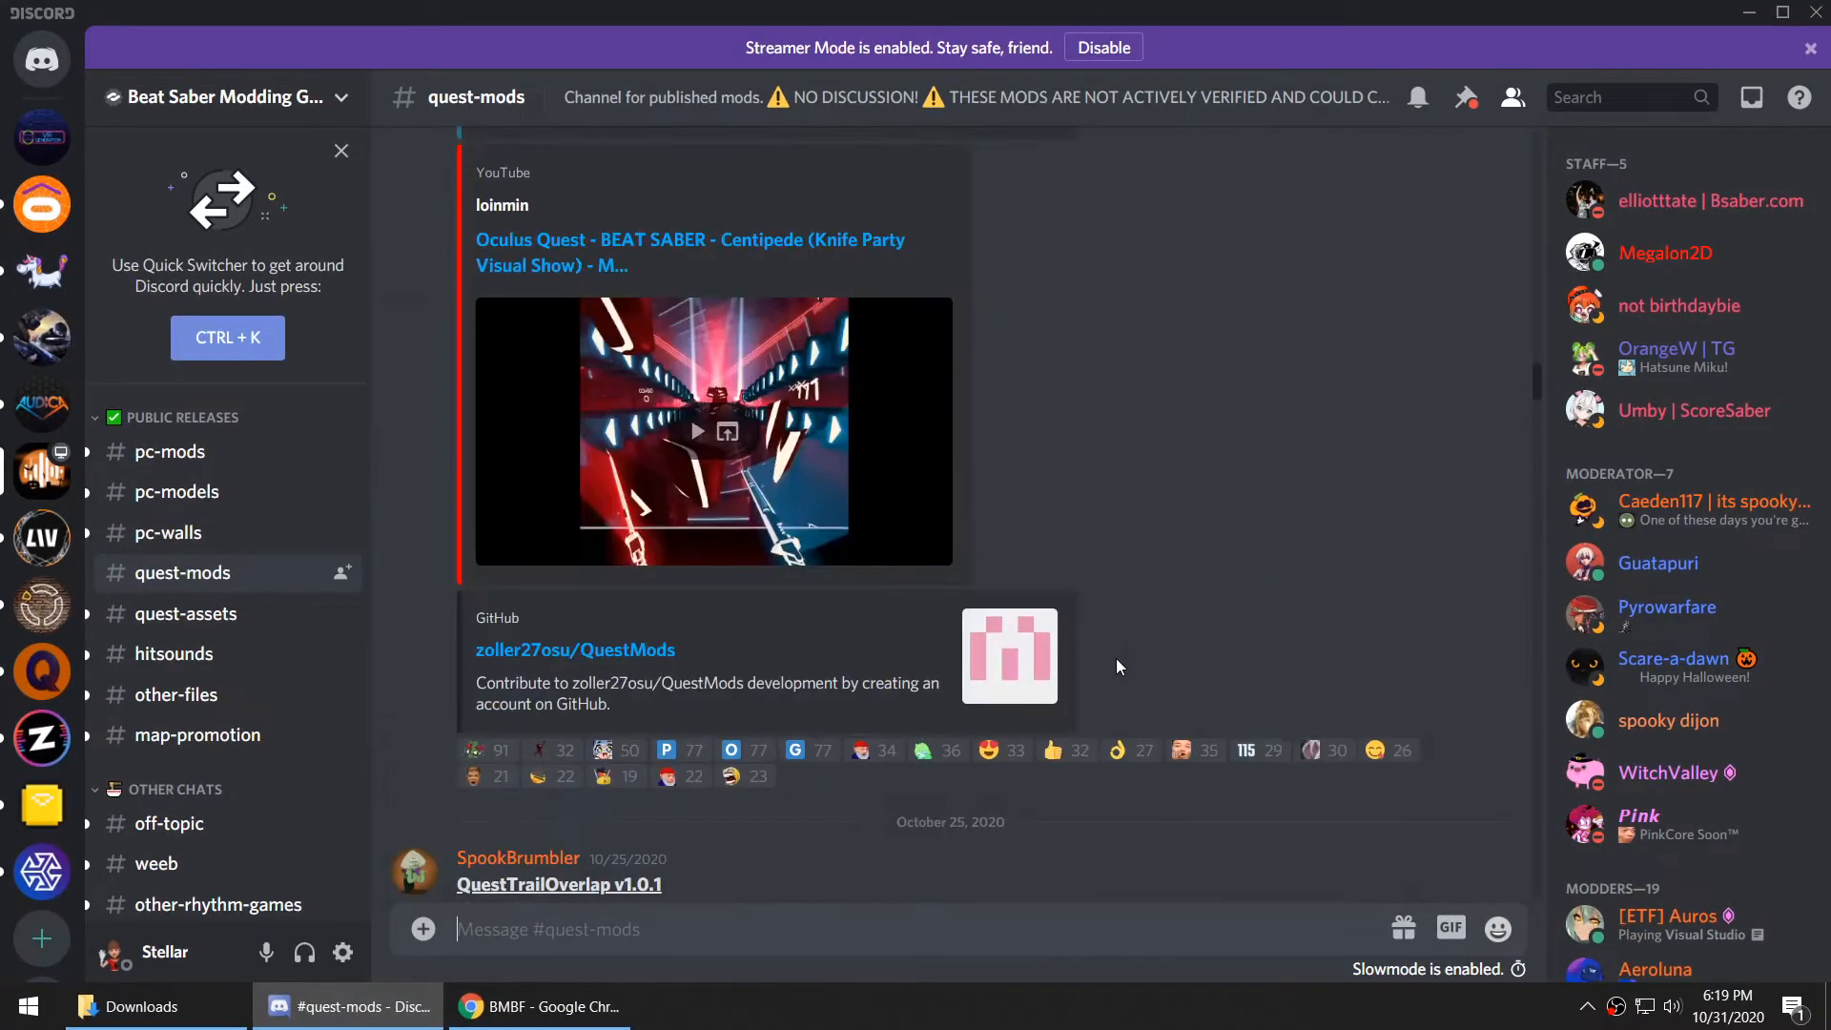
scroll(up, 3)
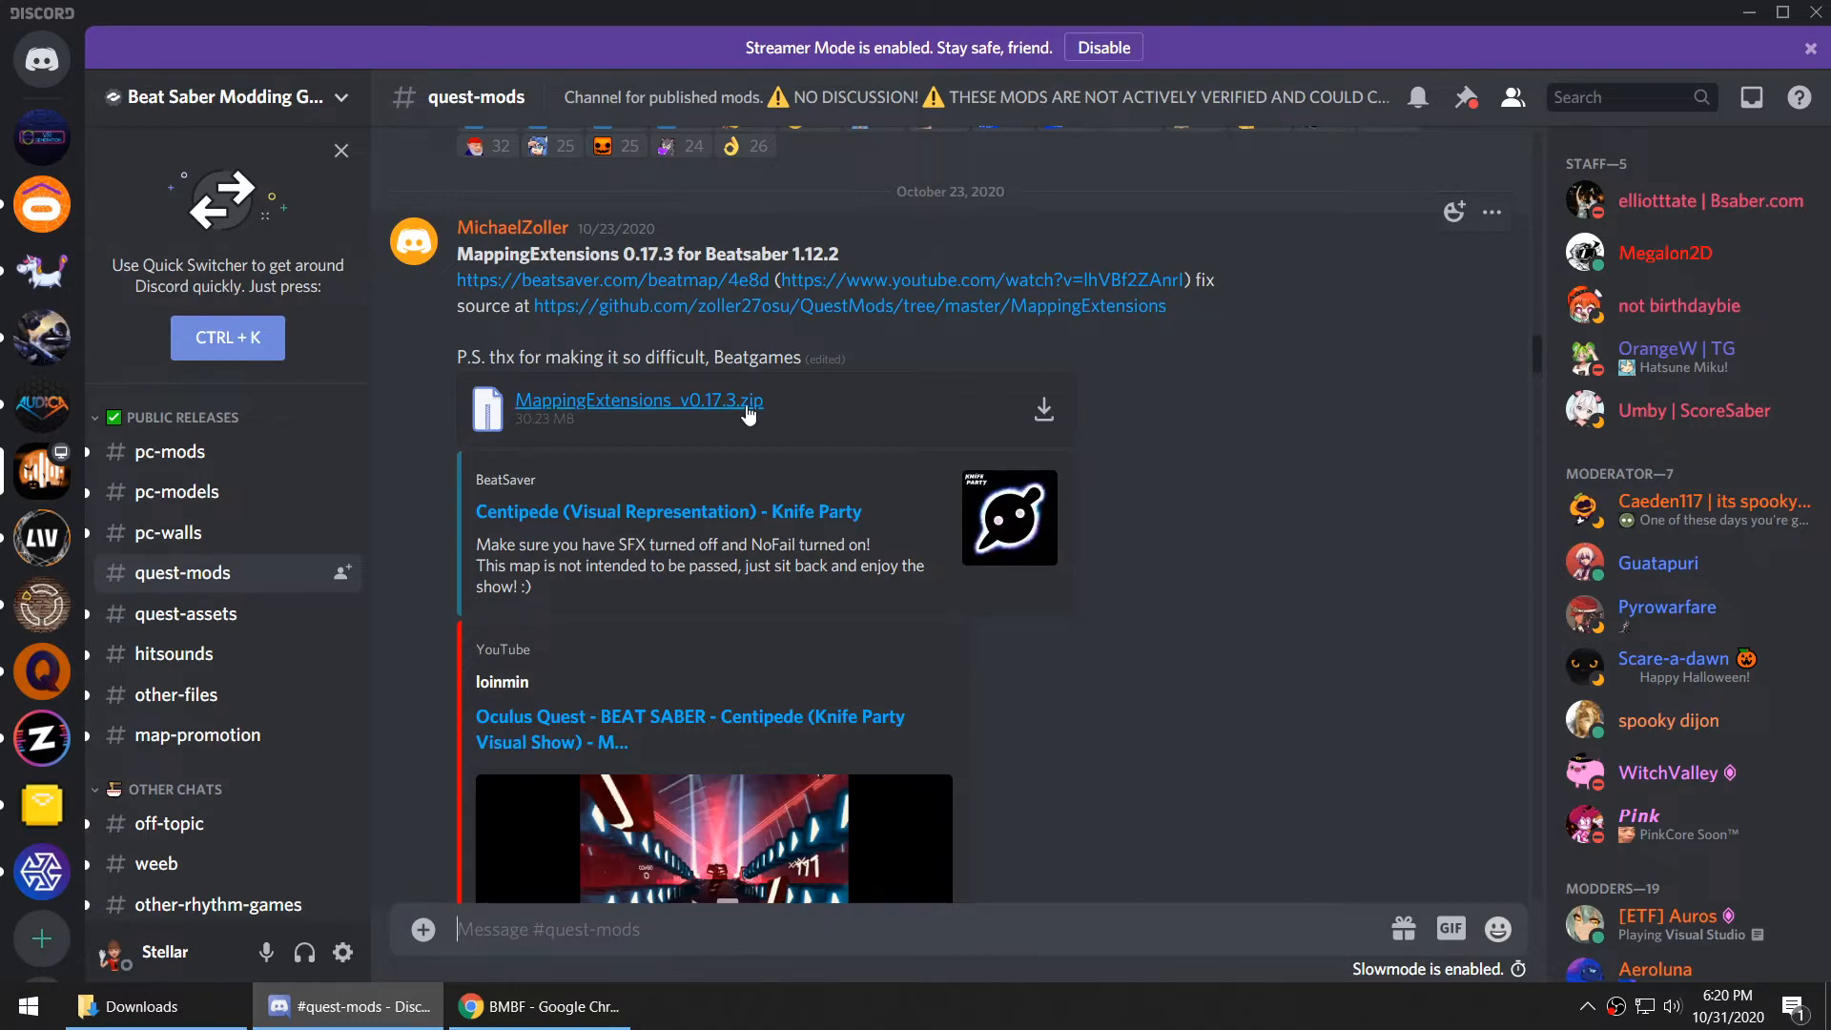
click(536, 1005)
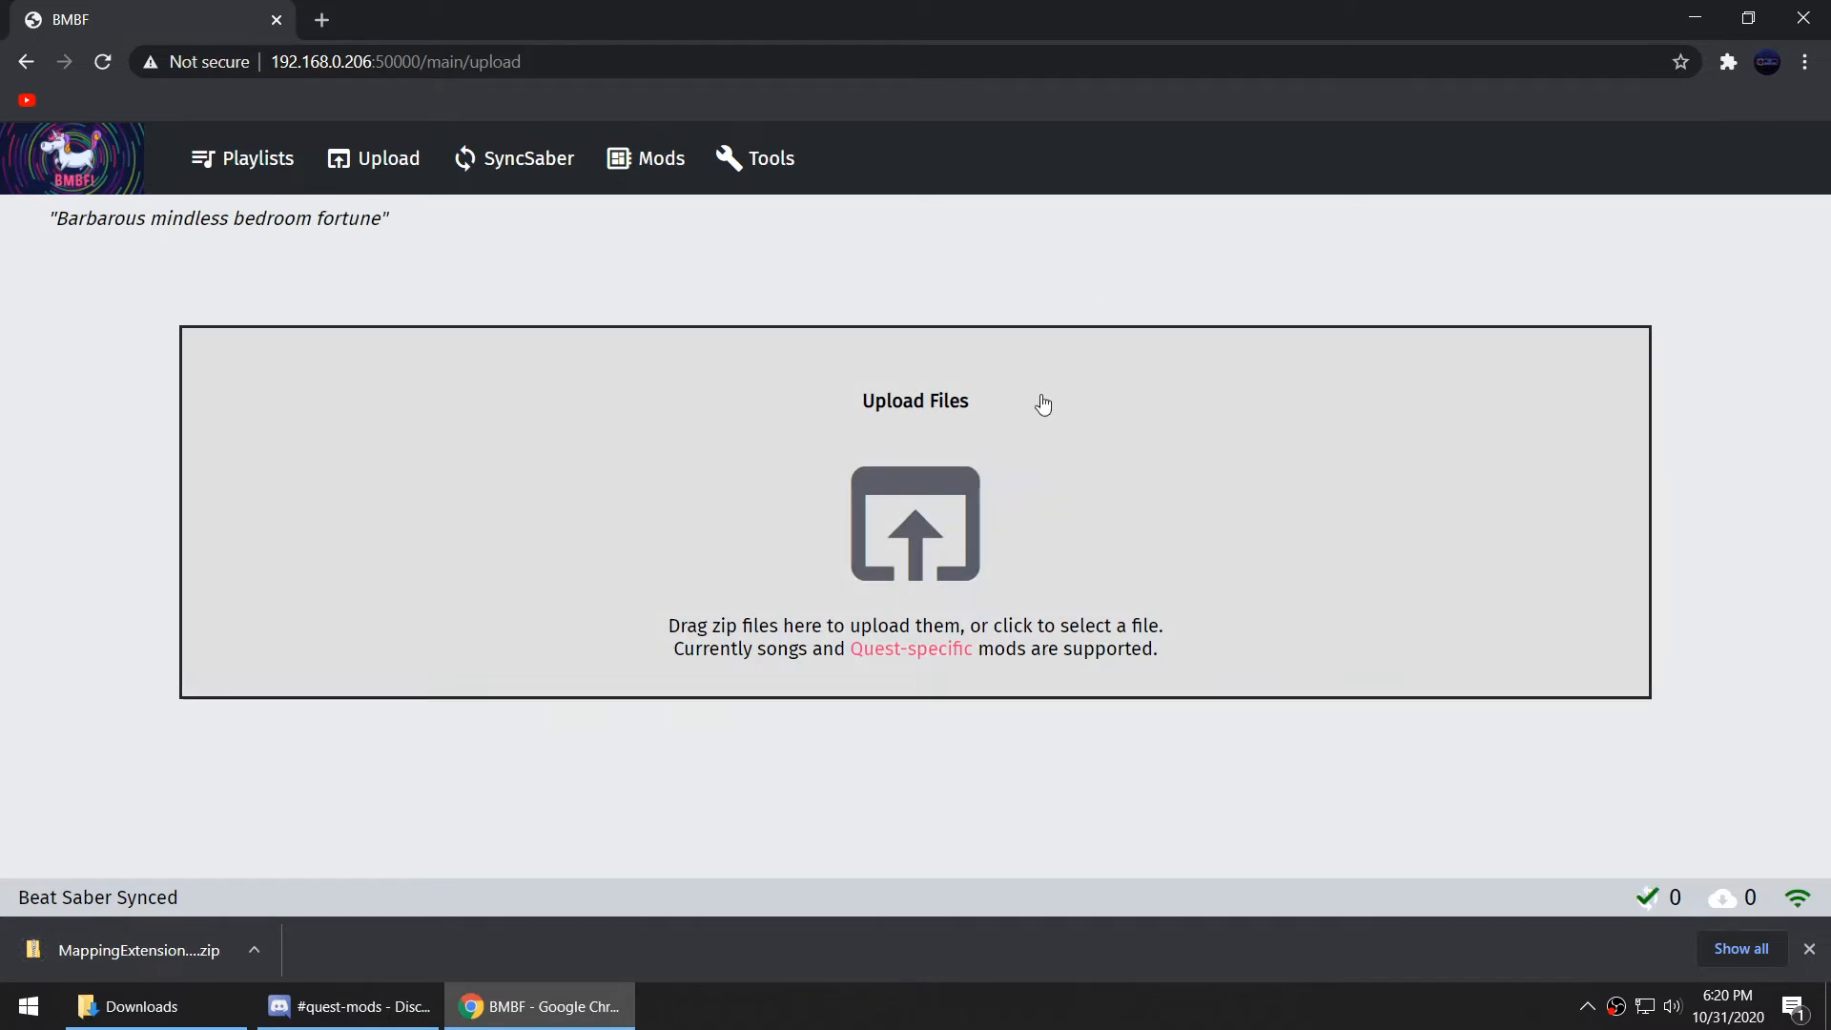
Upload the MappingExtensions zip to BMBF, sync to Beat Saber, and view the Mods list.
click(914, 523)
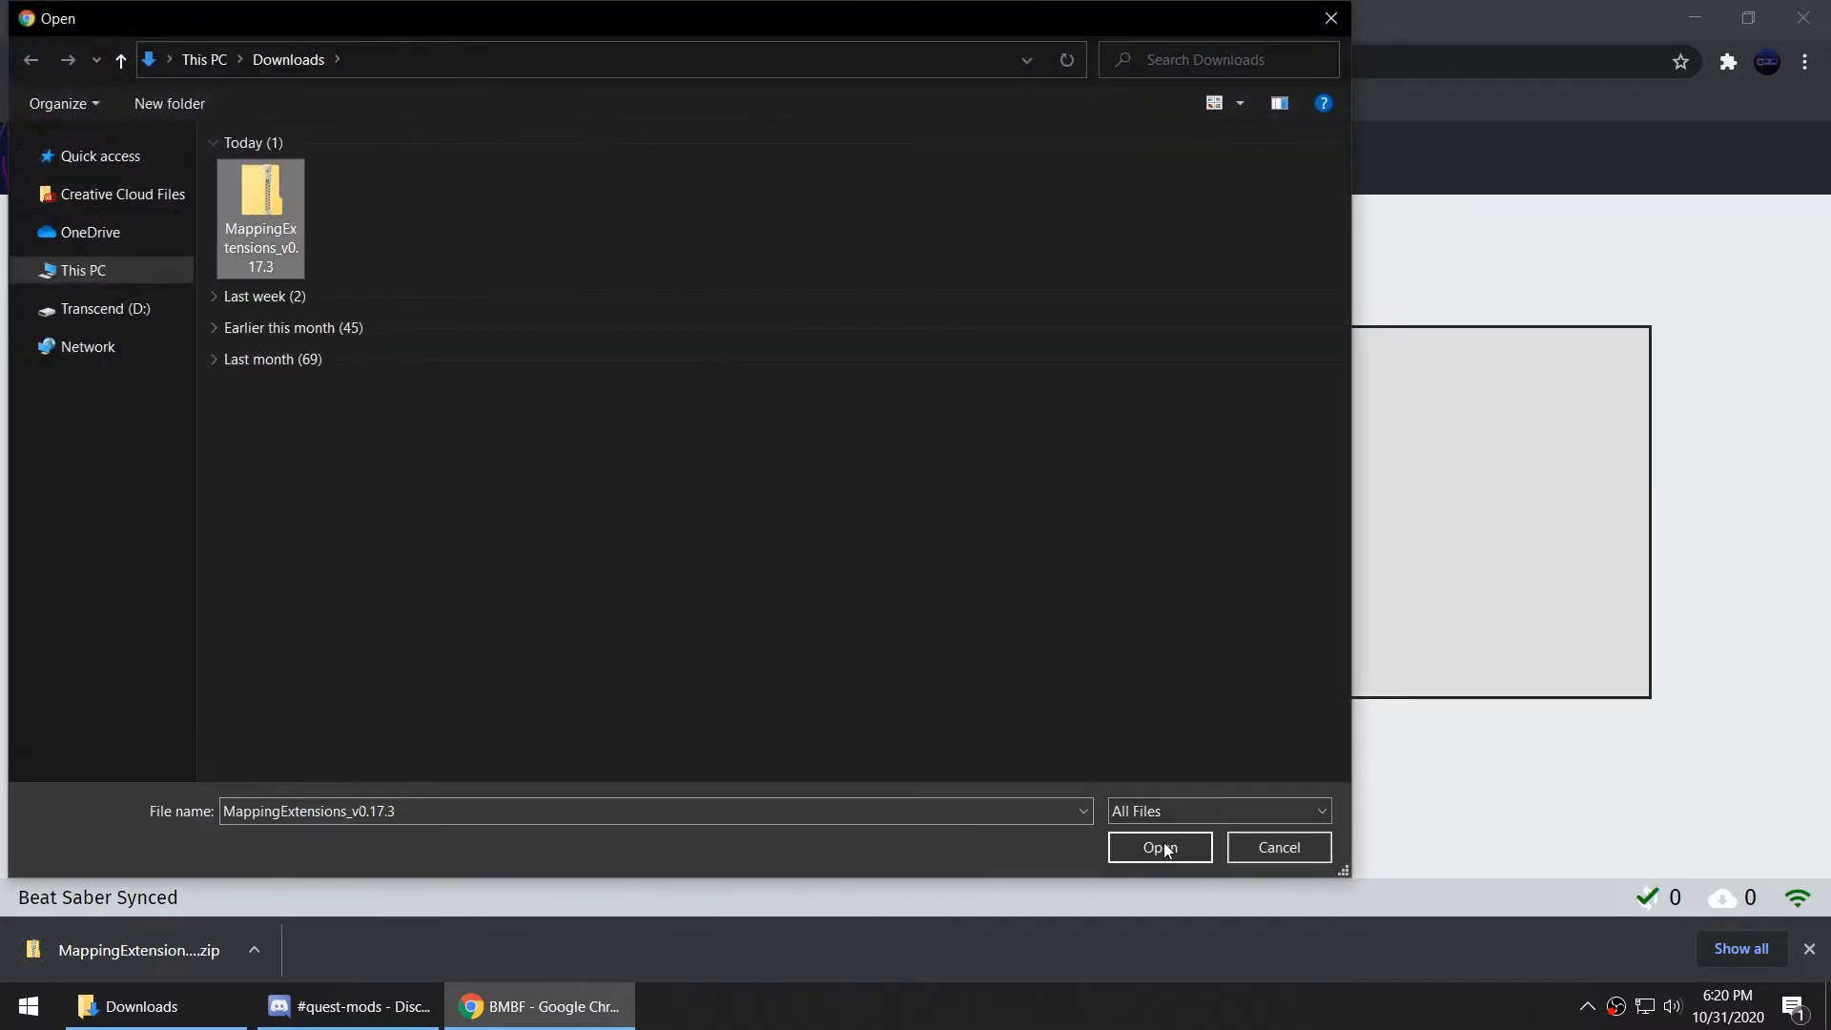
click(1156, 847)
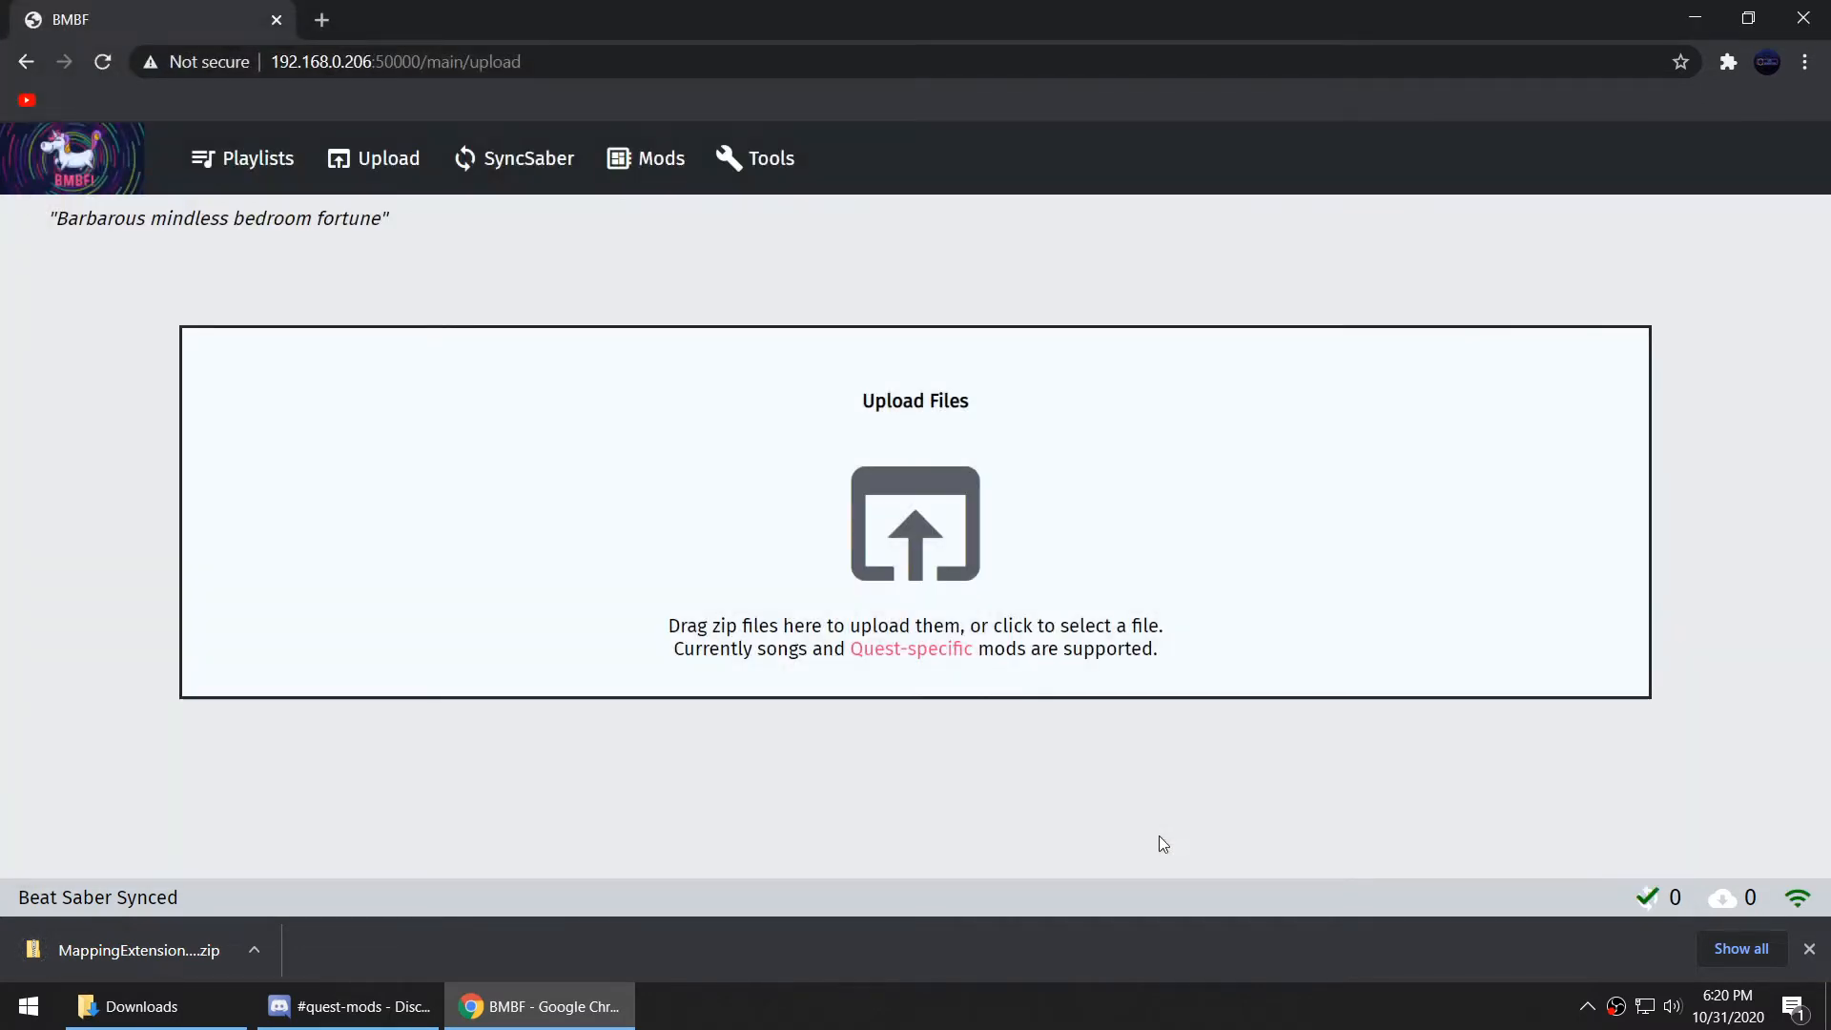
mouse_move(1151, 849)
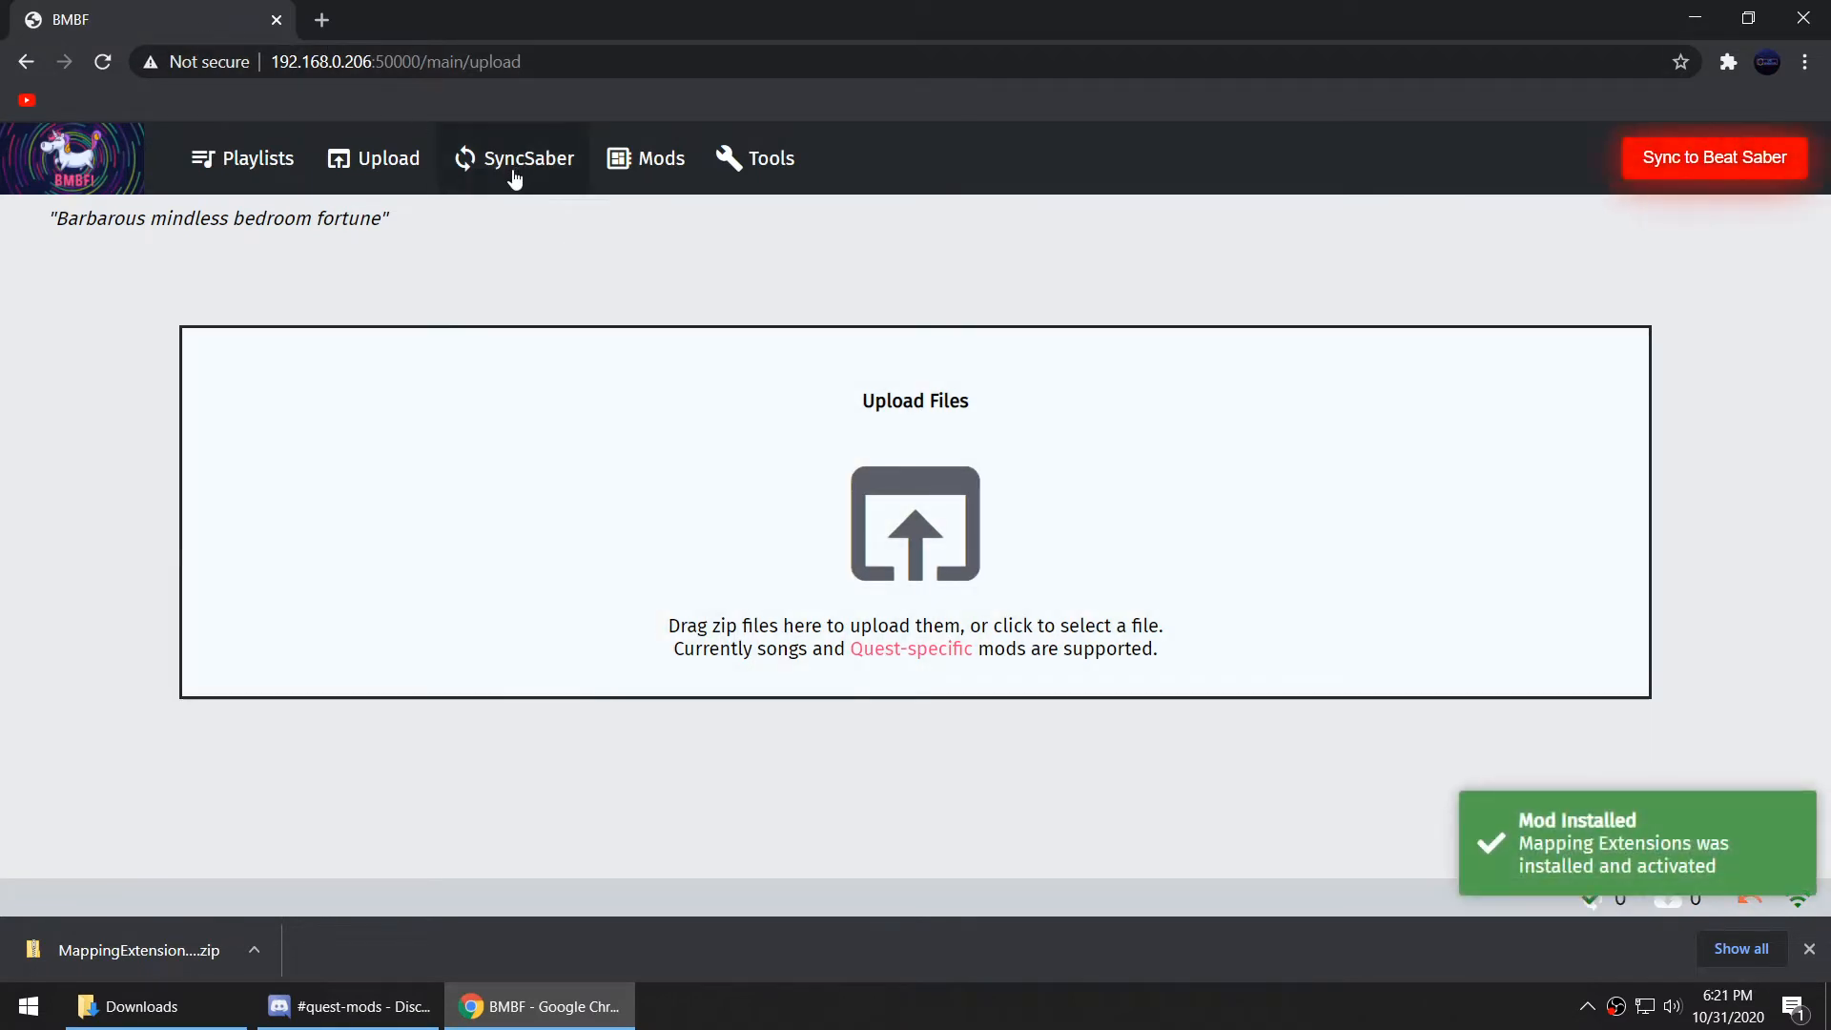
mouse_move(487, 256)
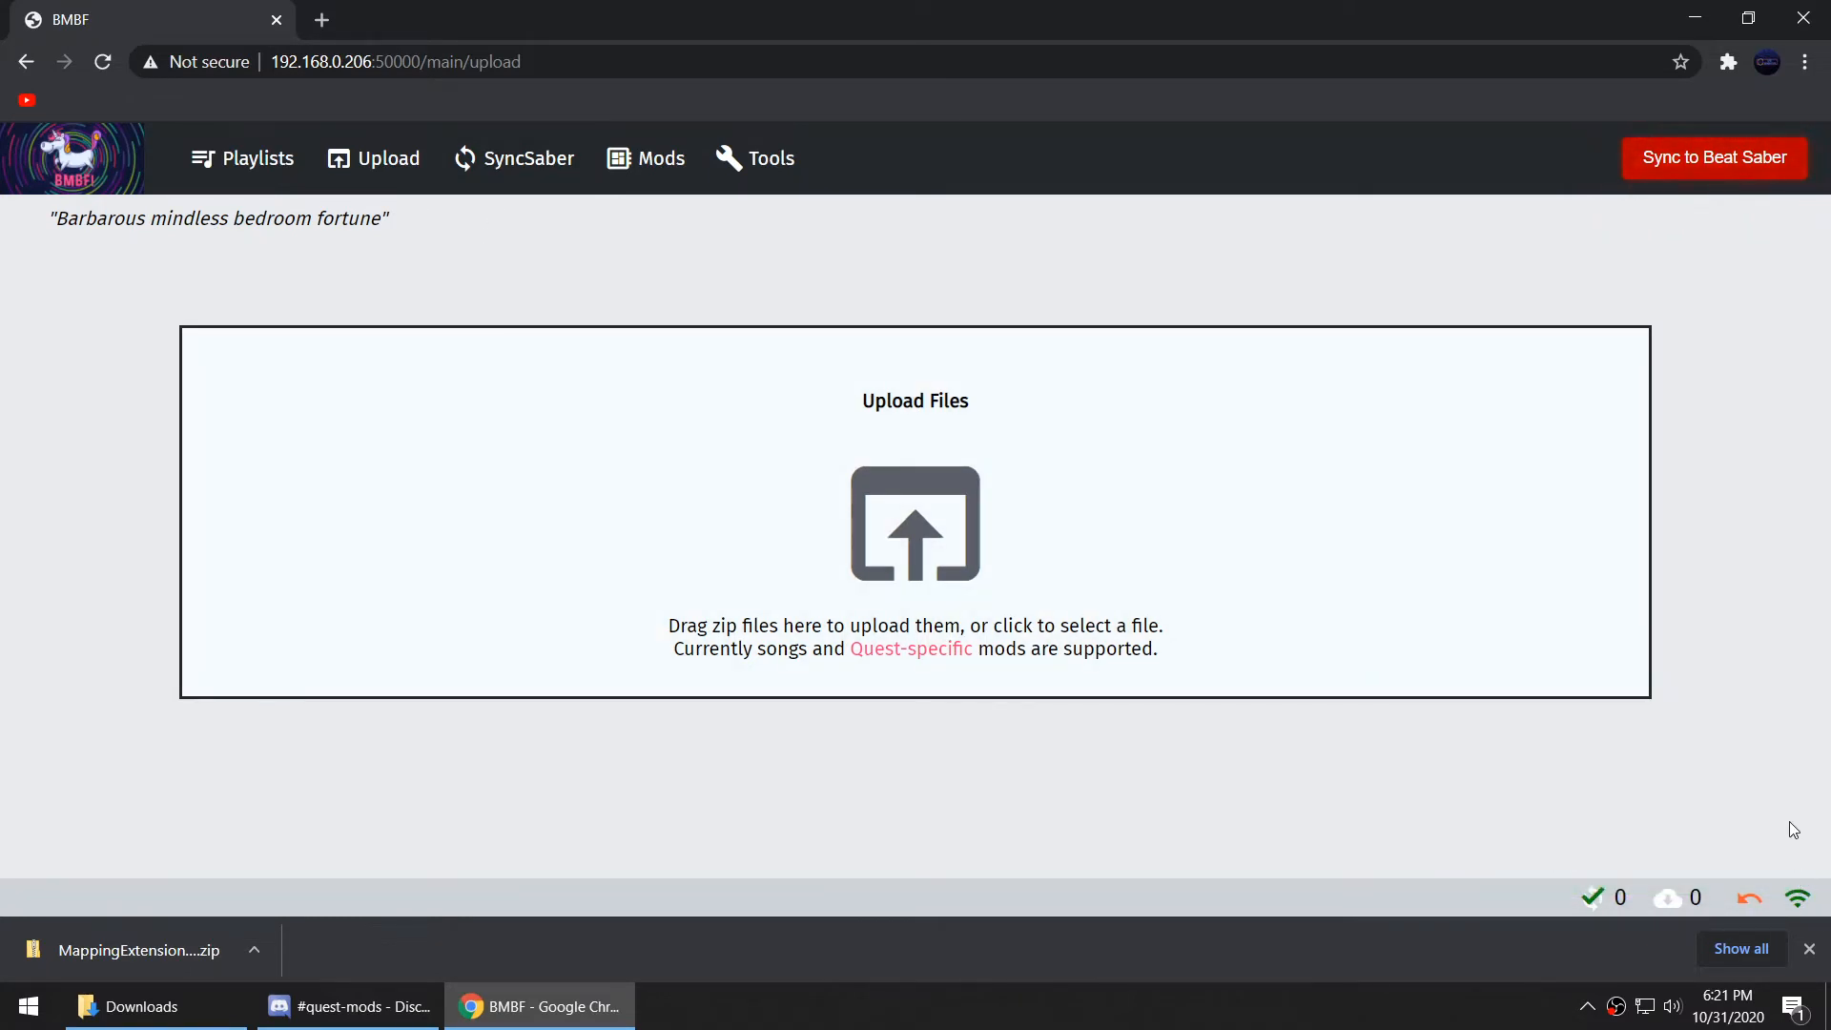
mouse_move(1713, 157)
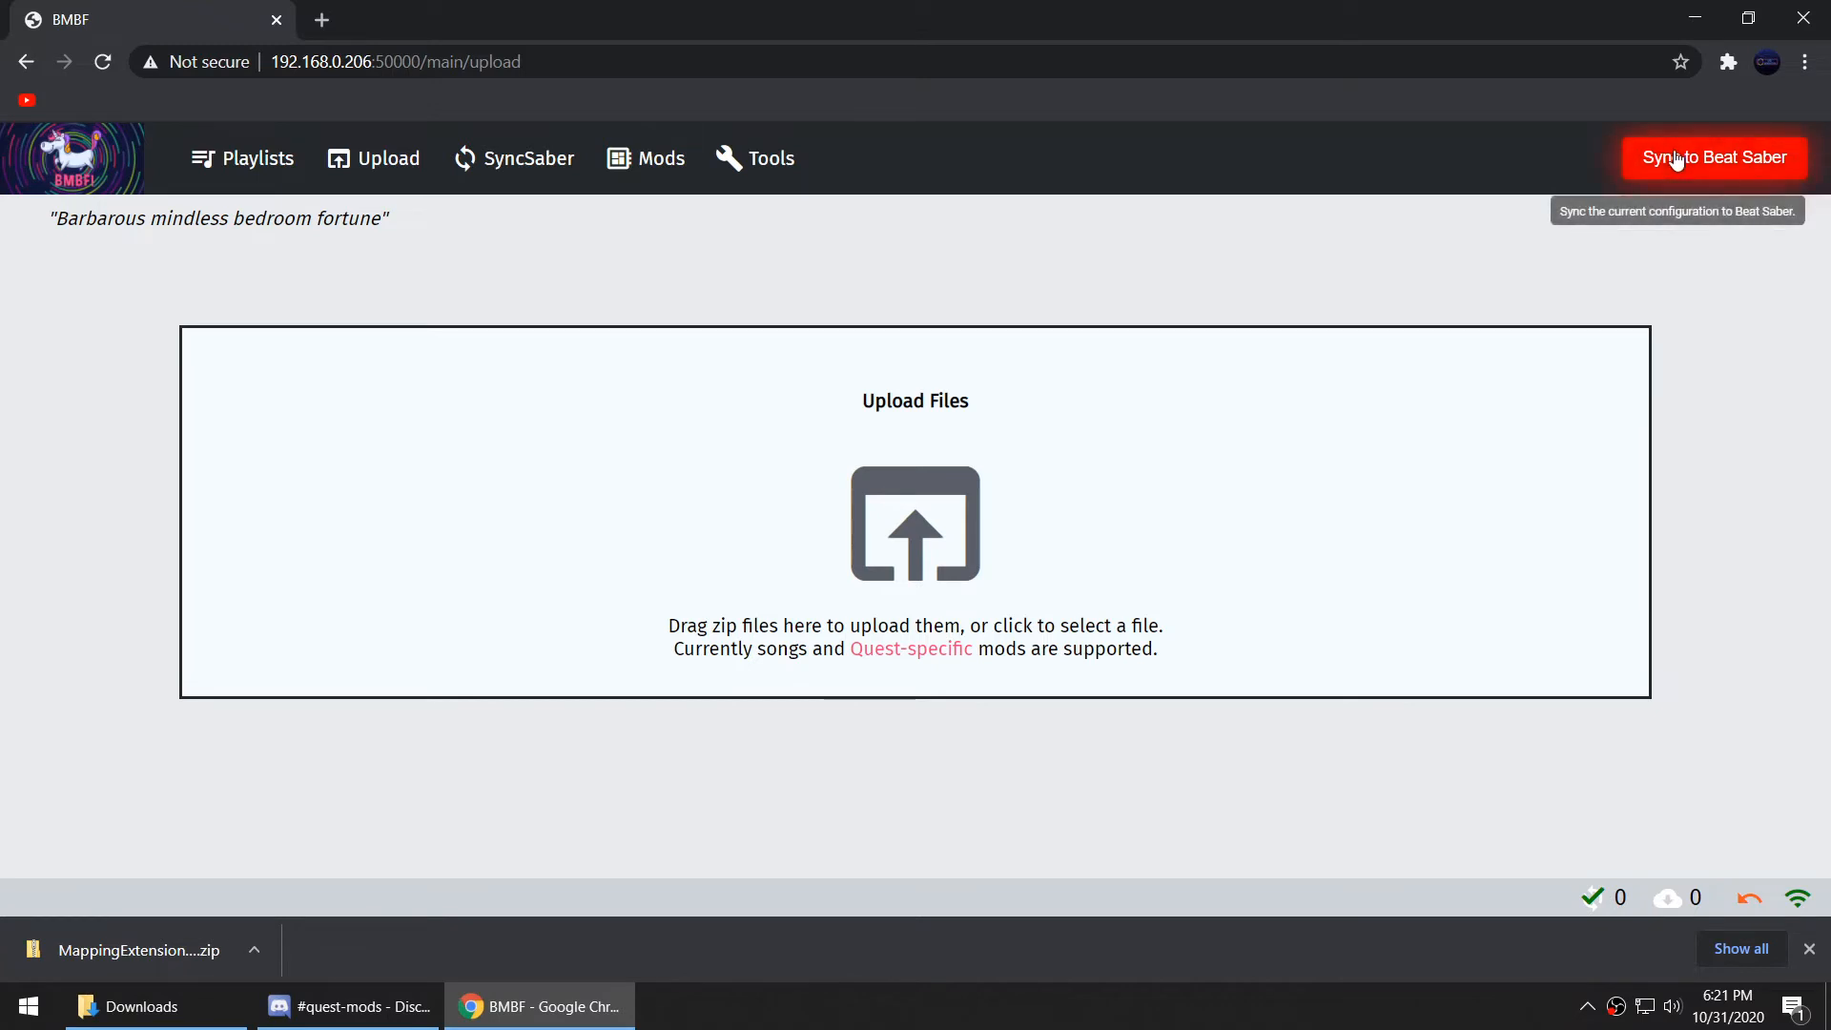
click(1715, 158)
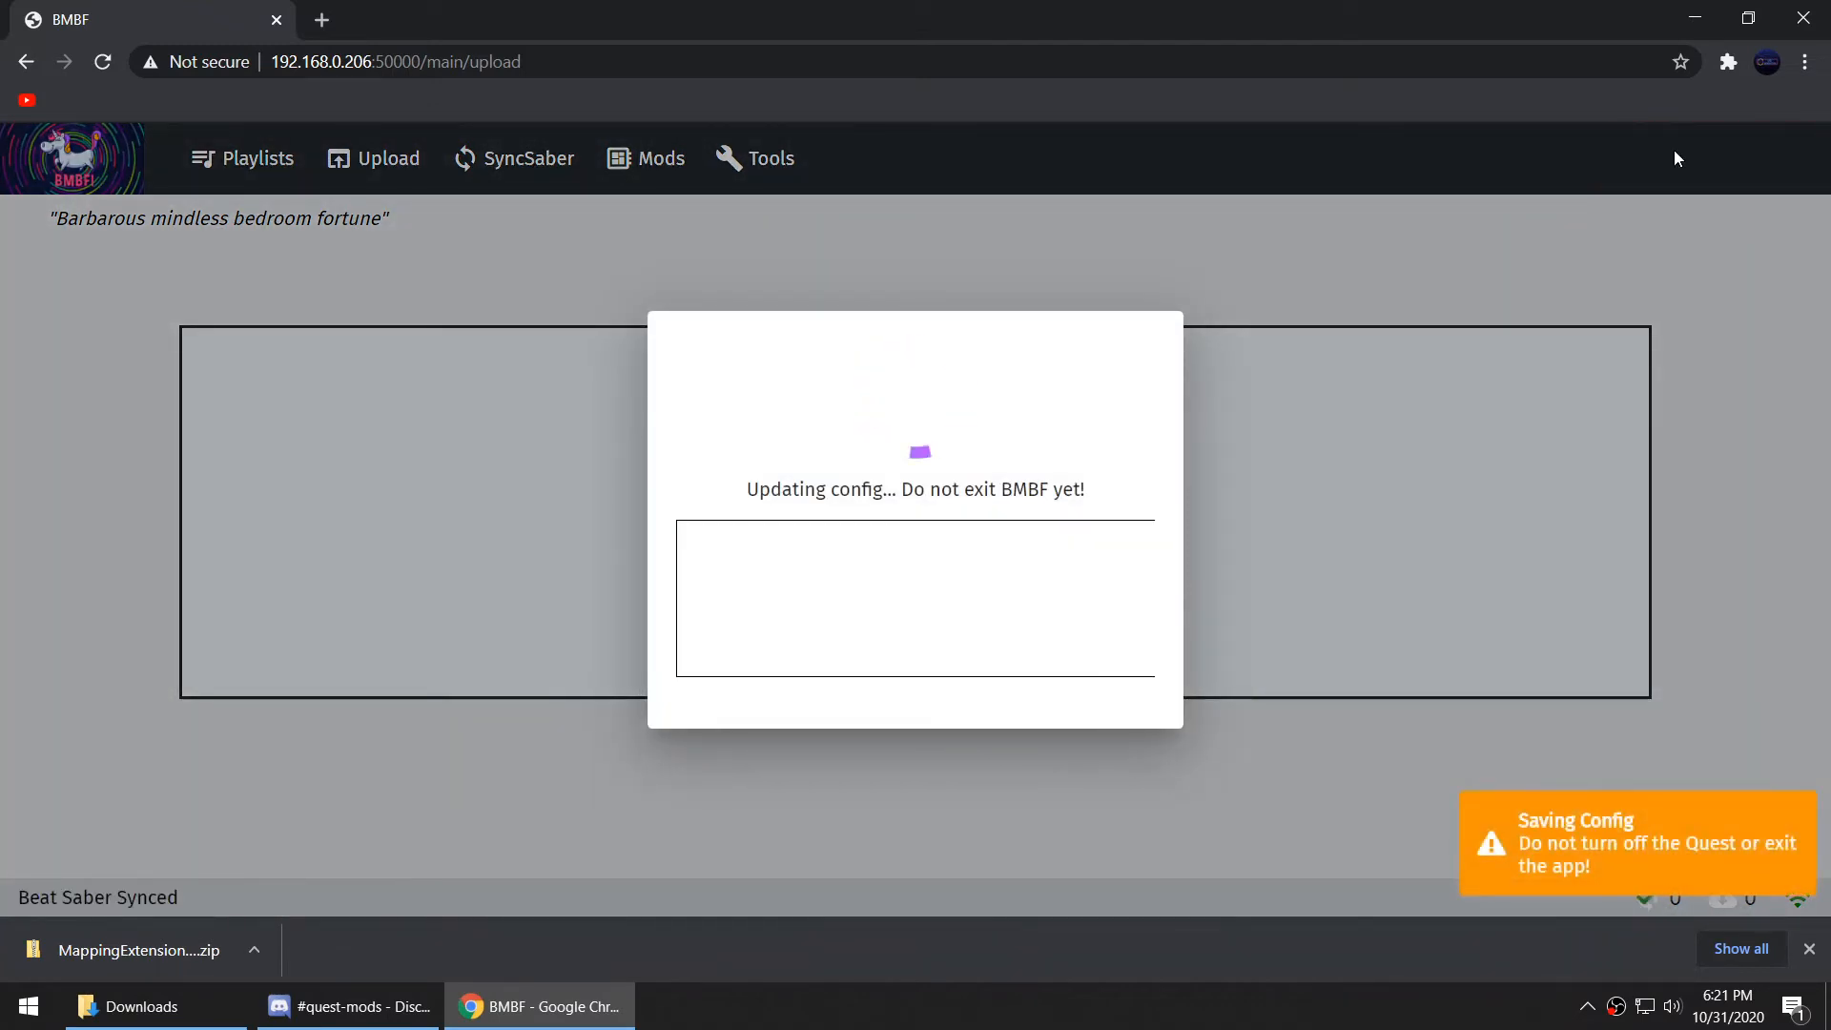
click(660, 158)
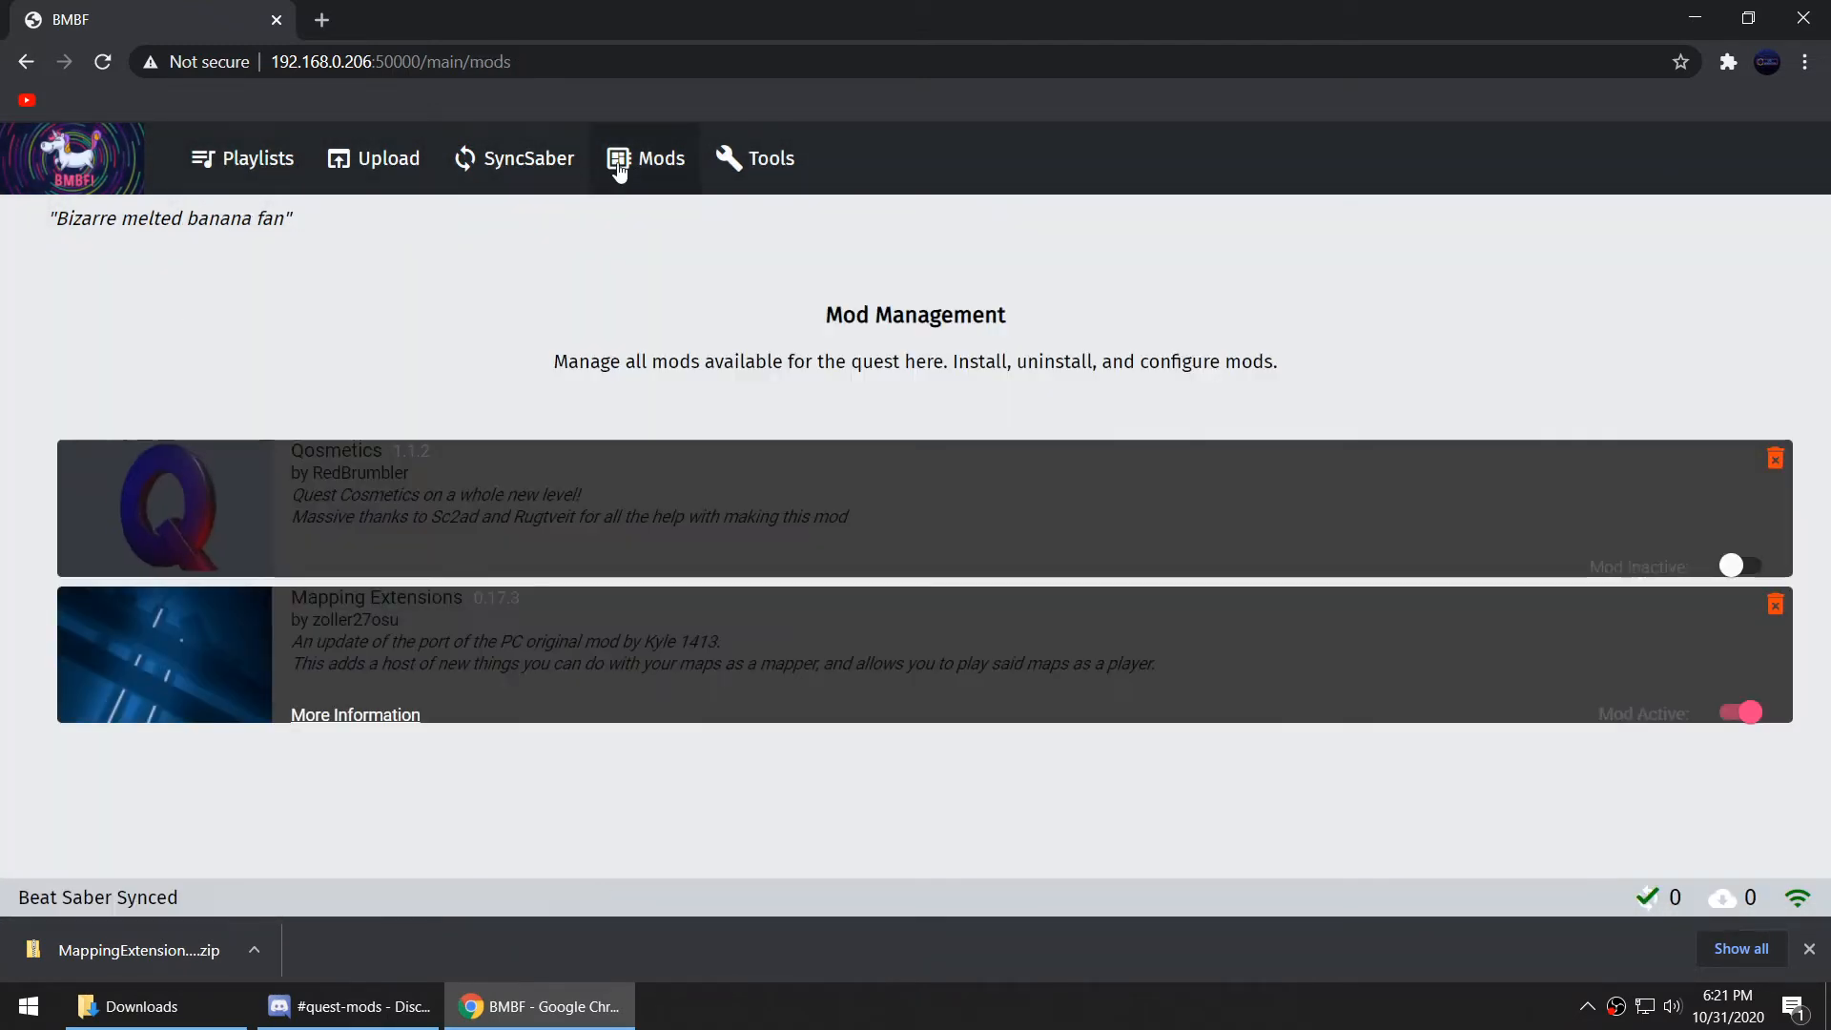